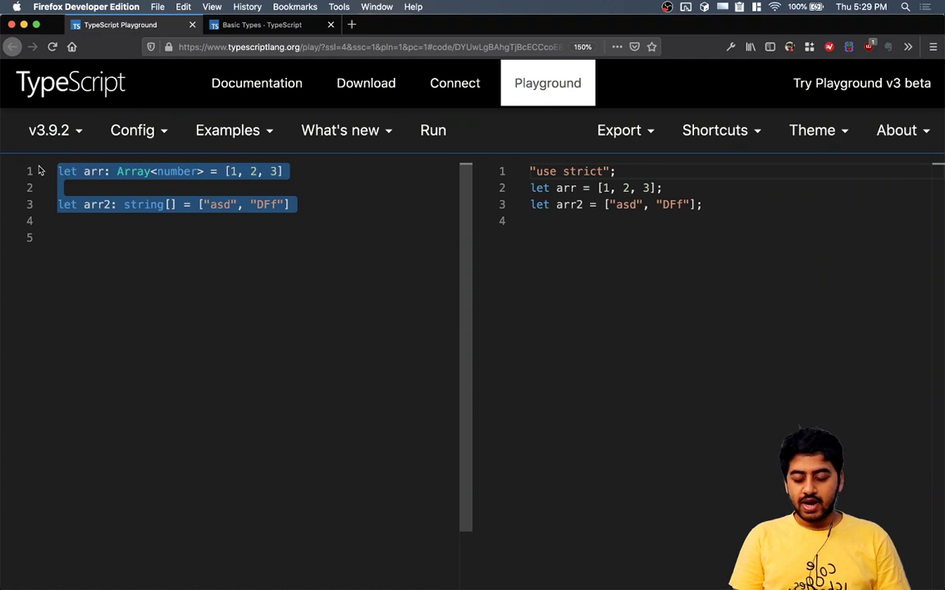
Replace the old code with the declaration let [a, b] = [1,2].
type("let")
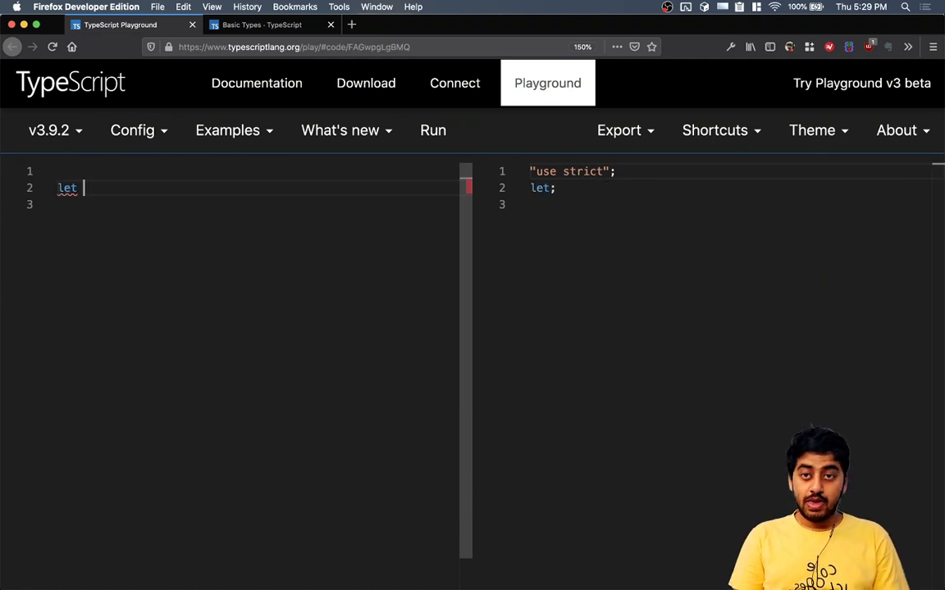
type("[a, b]")
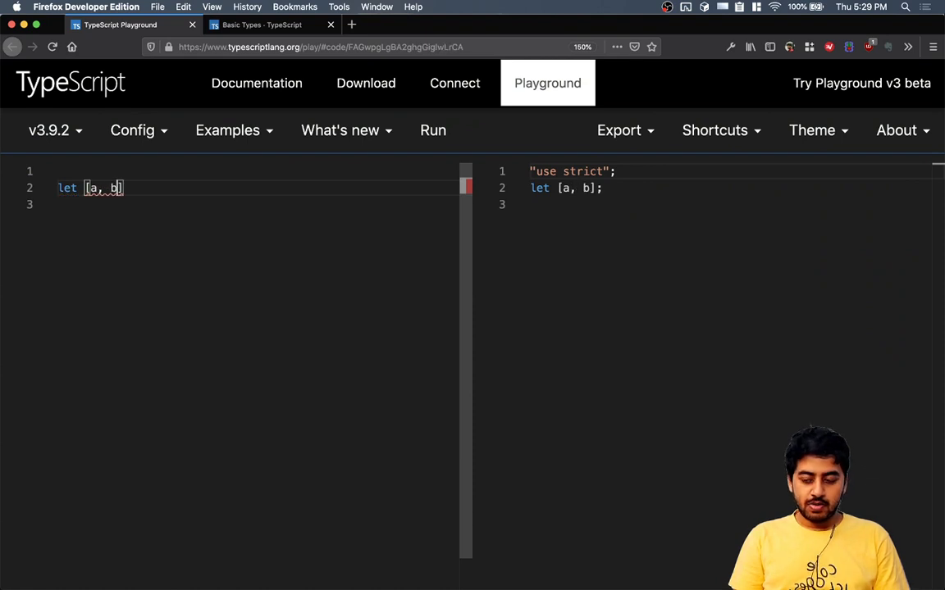
type("=")
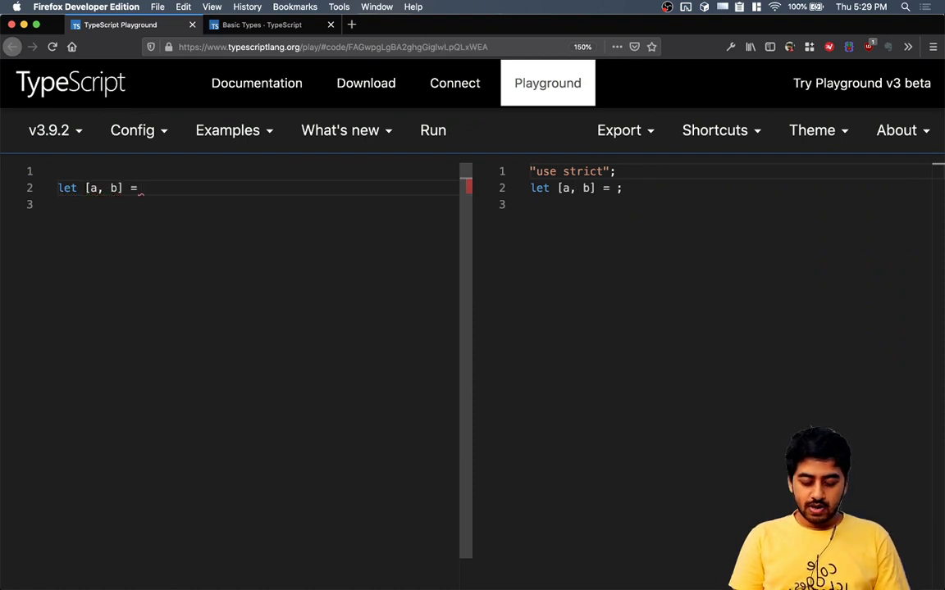
type("[1]")
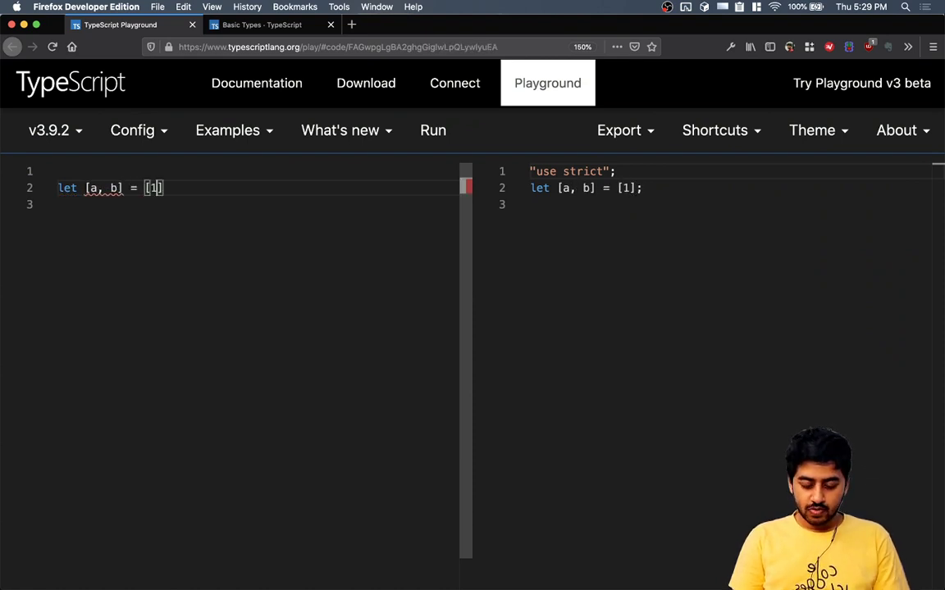
type(",2")
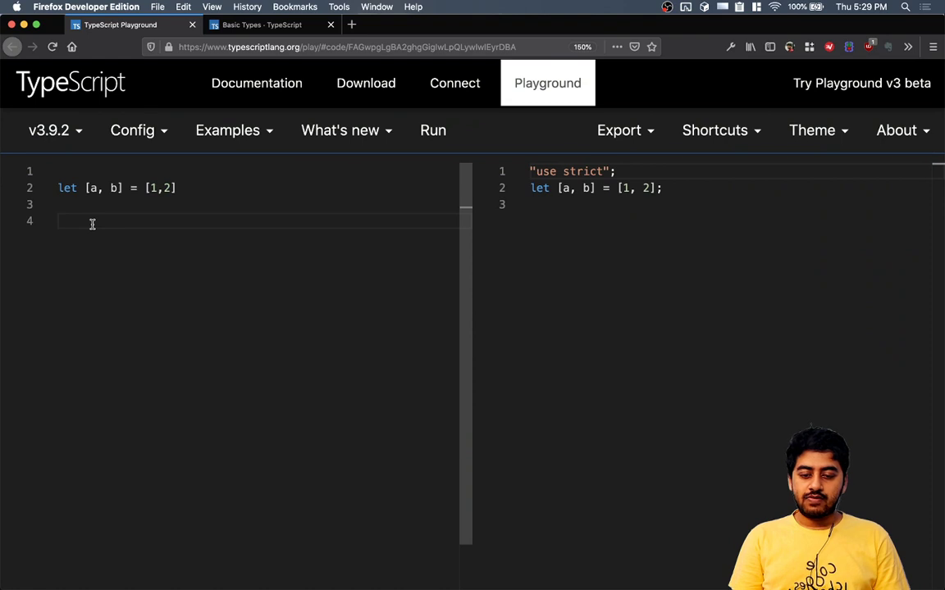
Add console.log(a) and console.log(b) on separate lines.
type("console.log(")
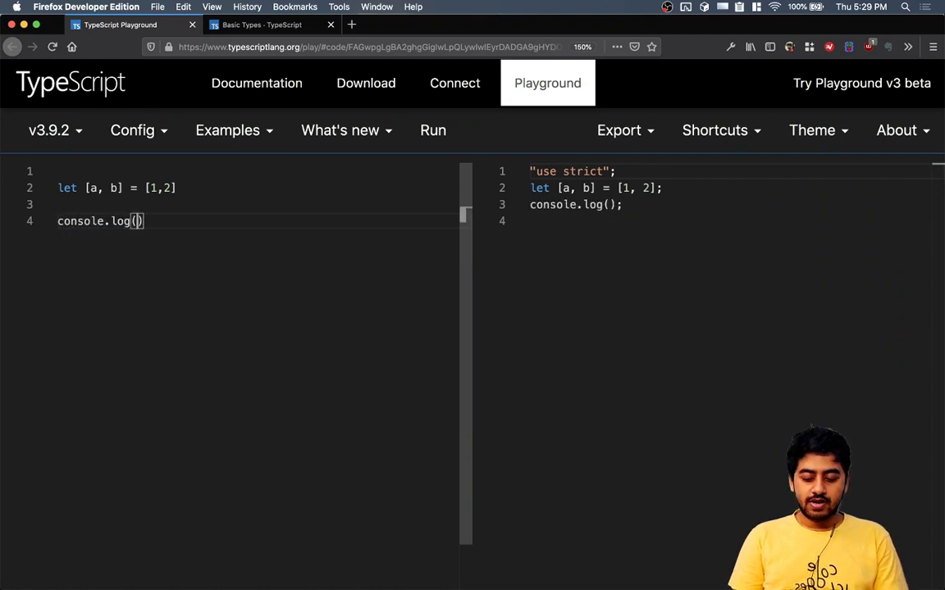
type("a")
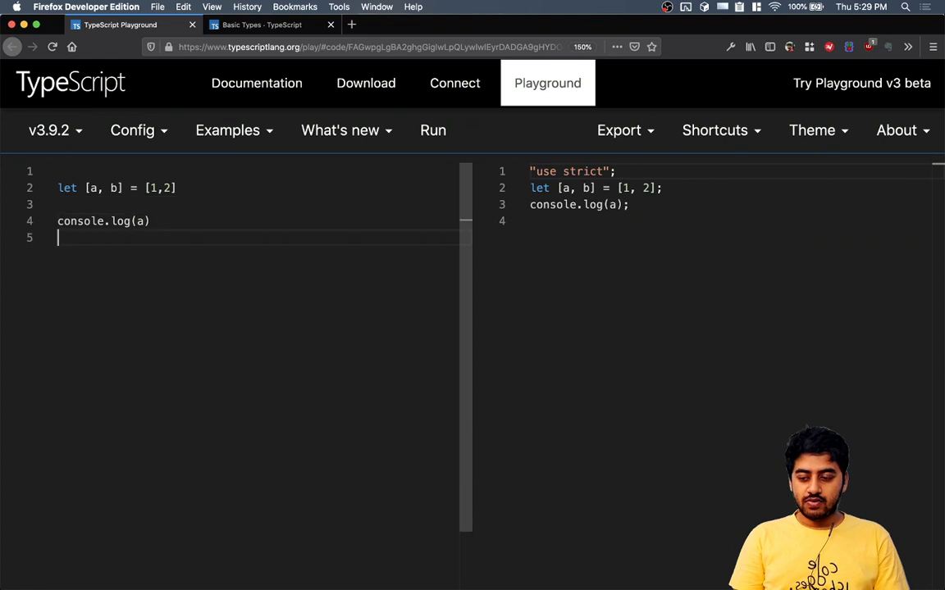
type("console.log()")
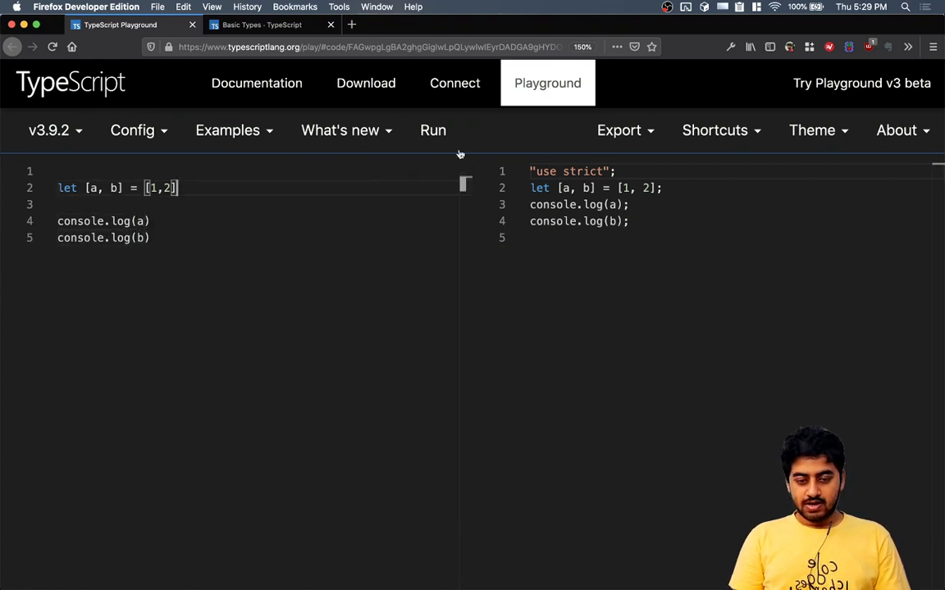
Open the browser console, clear old messages, and run the code to print 1 and 2.
left_click(730, 47)
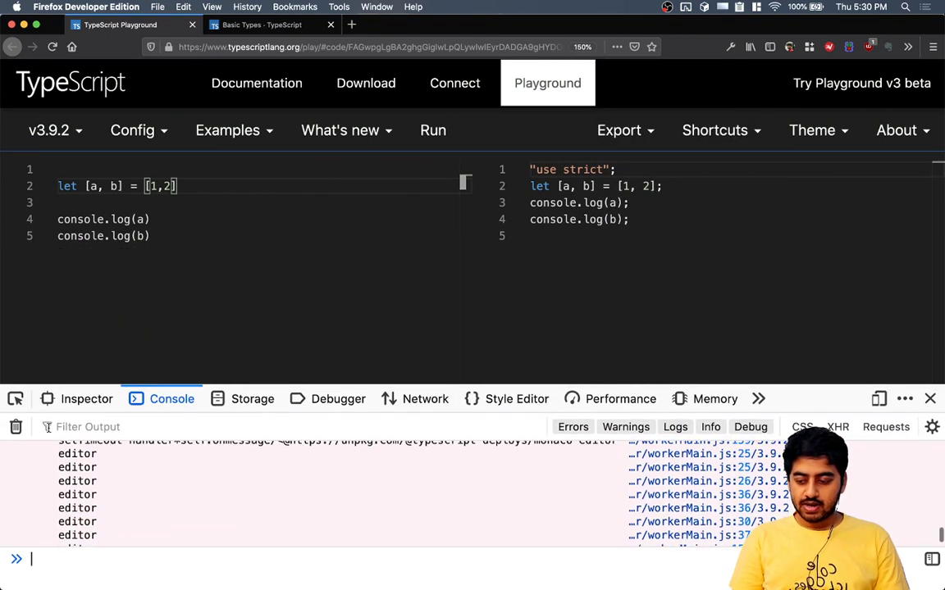
left_click(433, 130)
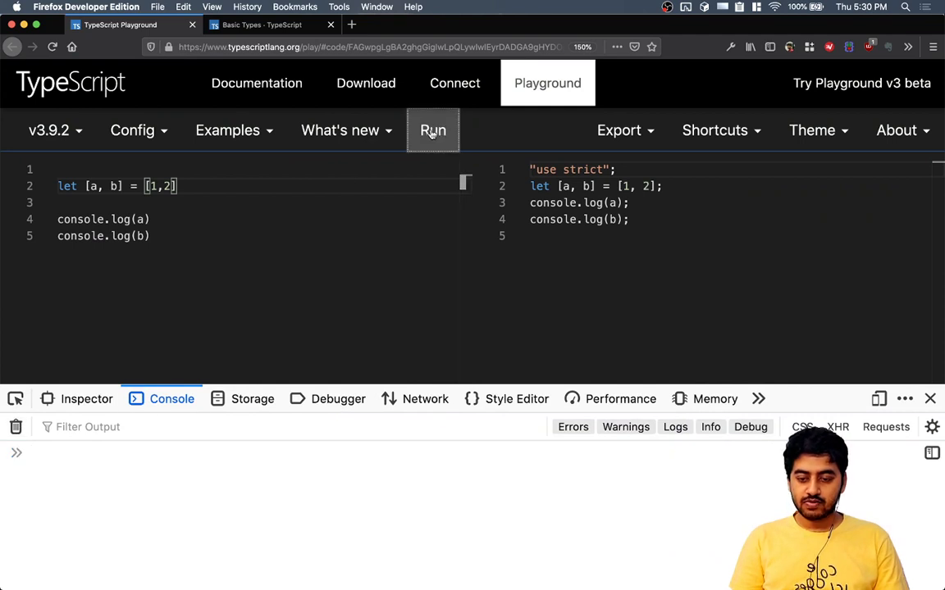
left_click(433, 130)
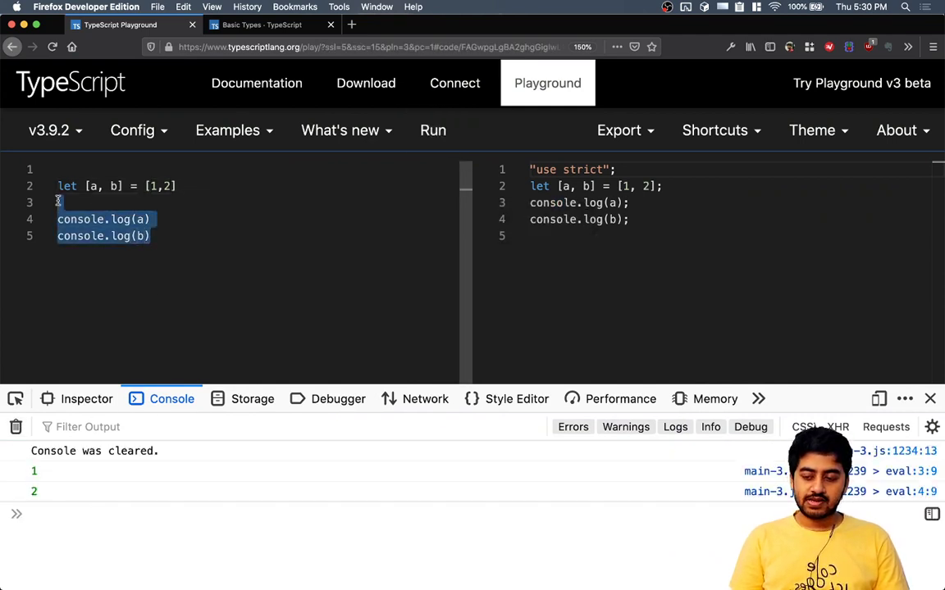
Remove the log lines, declare let [c, d] = [a,b], and run the code.
key("Backspace")
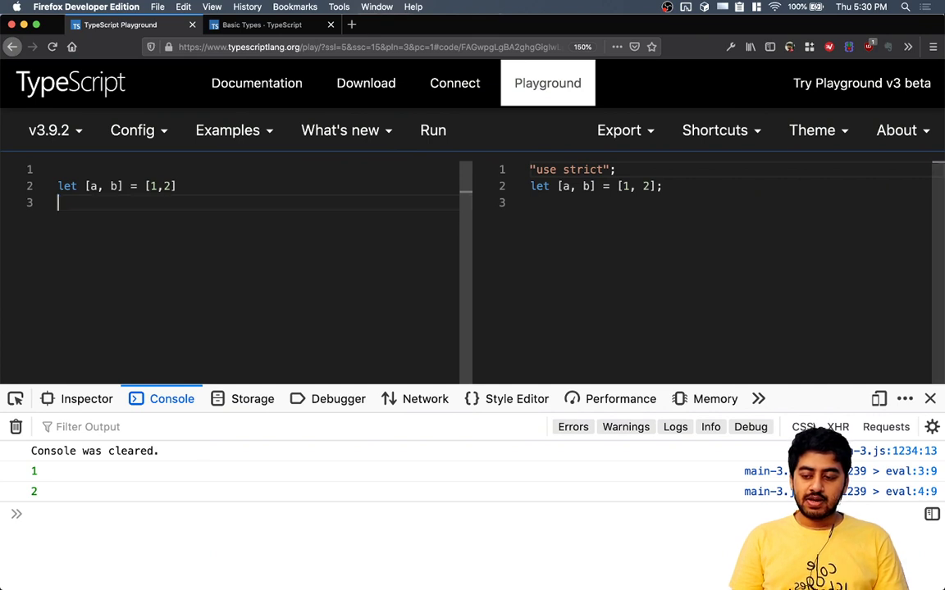
type("let")
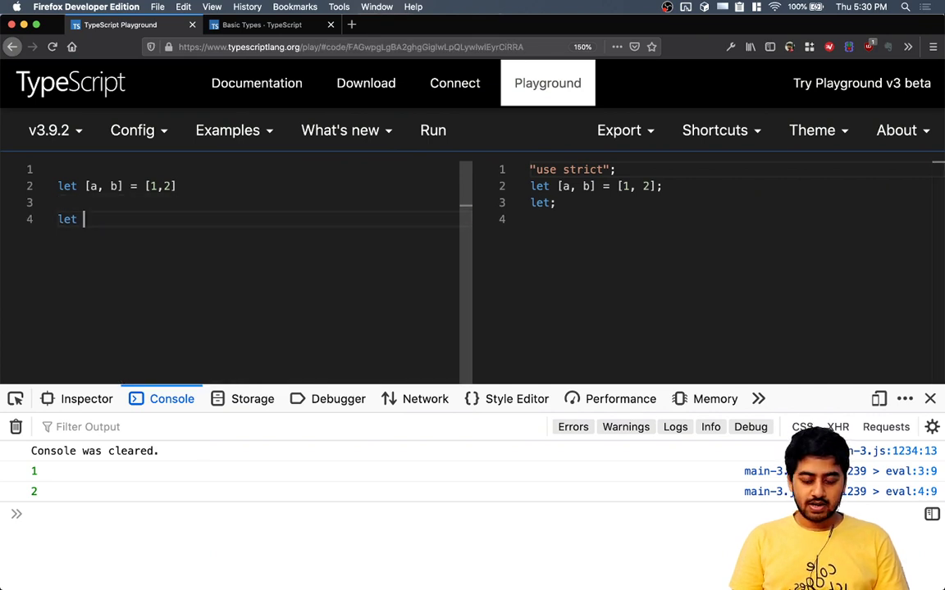
type("[c, d] =")
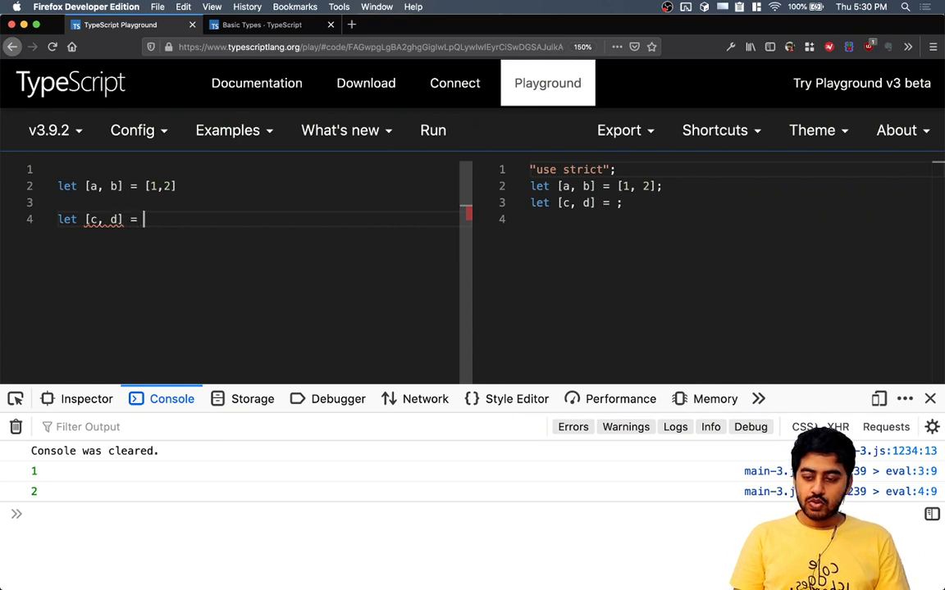
type("[a,b]")
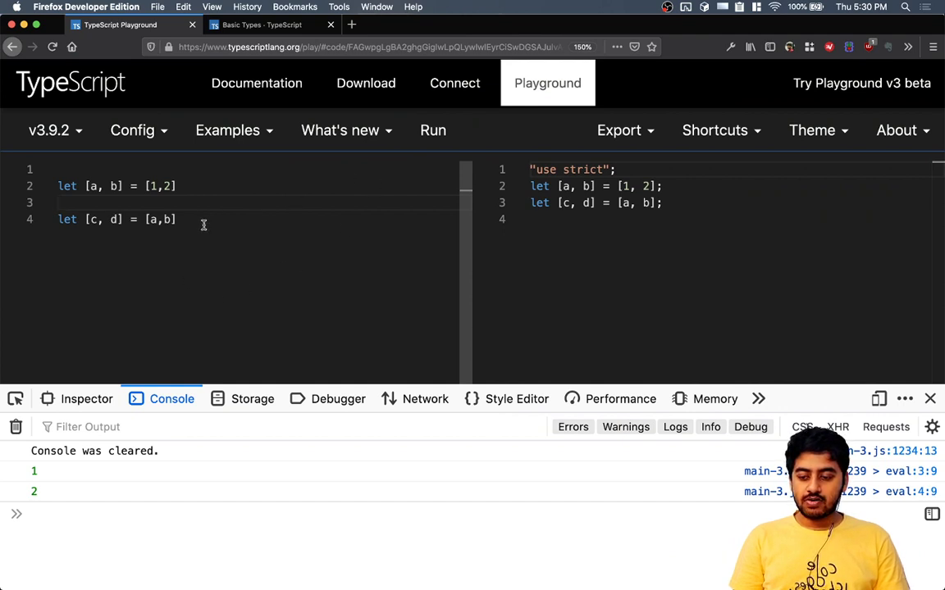
left_click(432, 130)
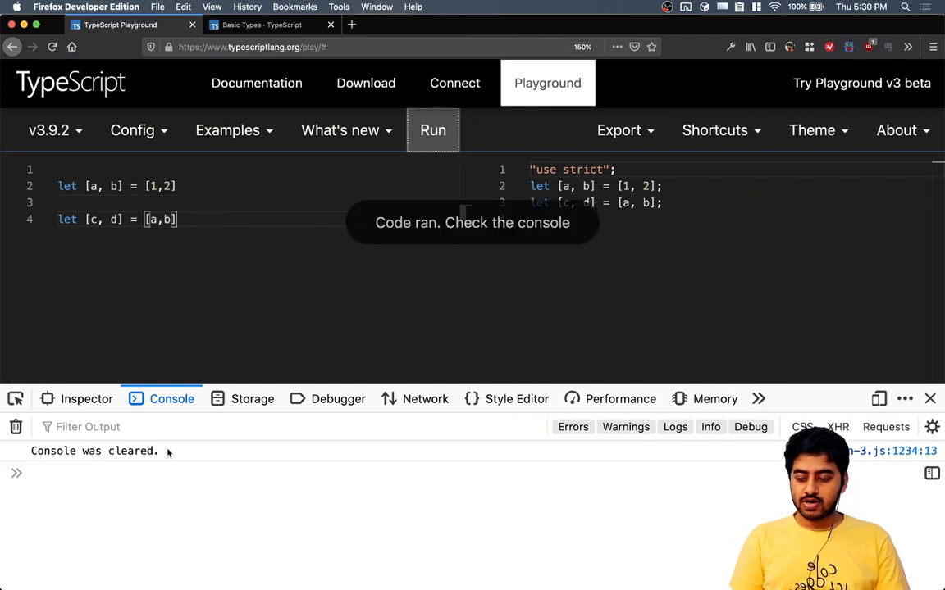
Add console.log(c) and run it so the console prints 1.
type("c")
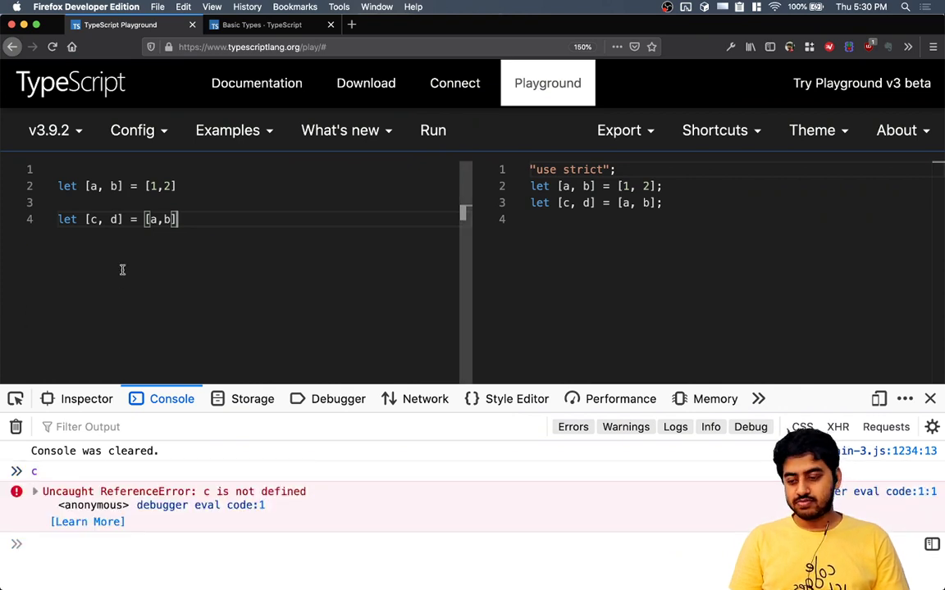
type("console.l")
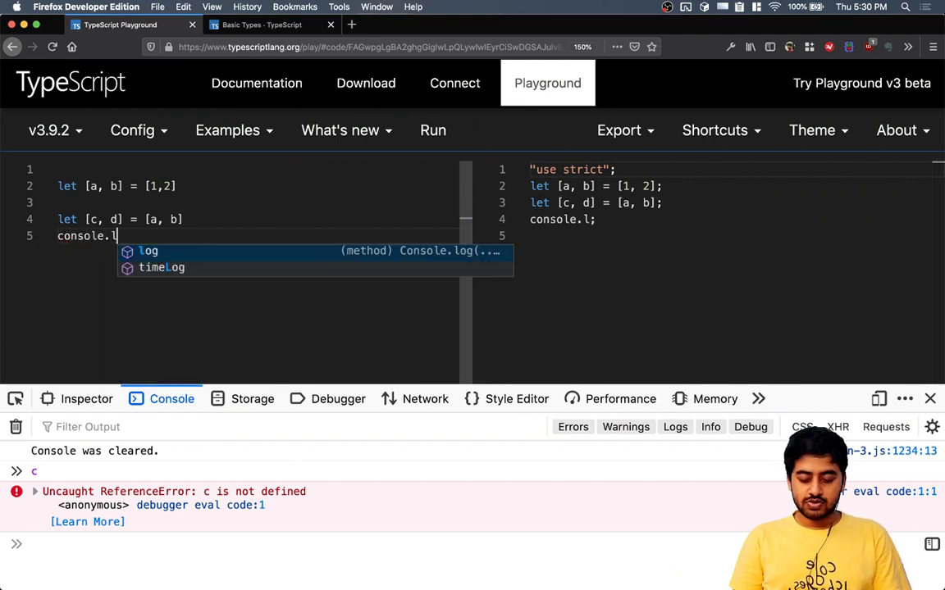
type("og(c)")
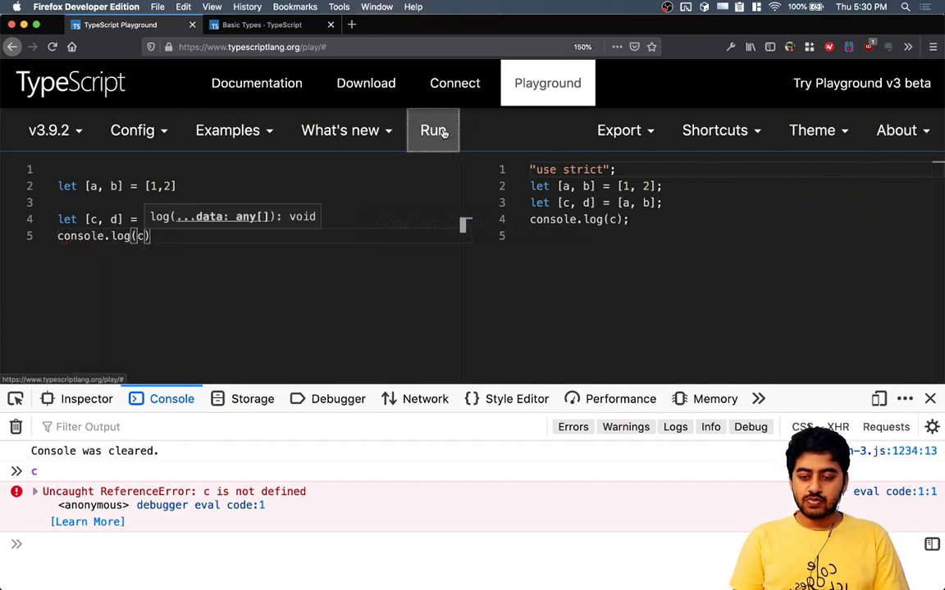
left_click(433, 130)
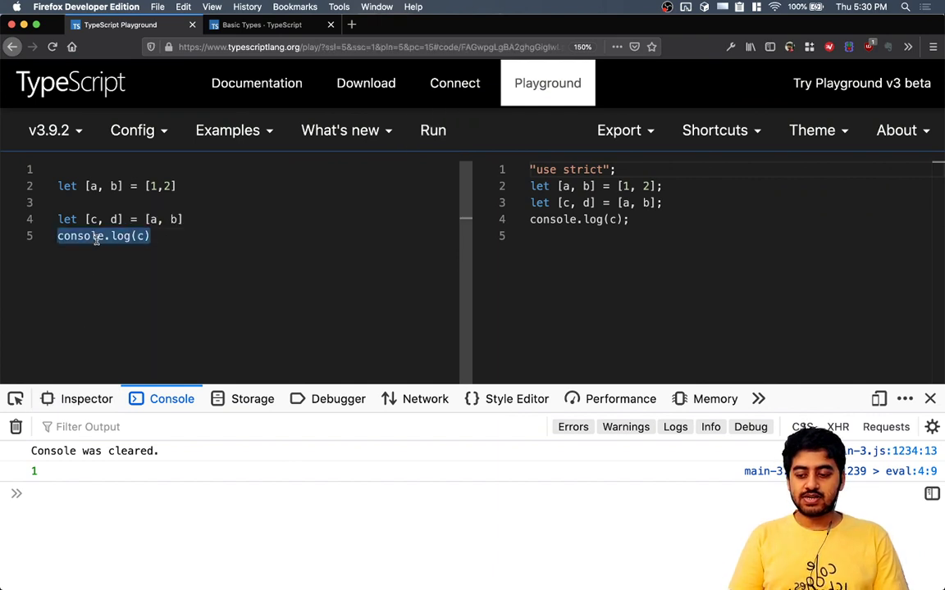
Destructure 1, 2 and "Asd" into a, b, c, log [a, b, c], and run it.
key("Backspace")
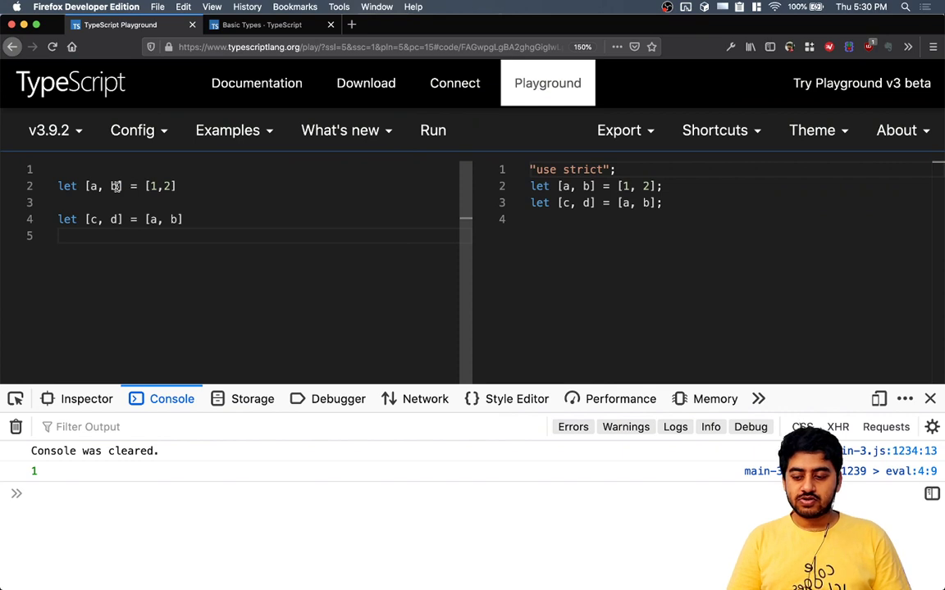
type(", c")
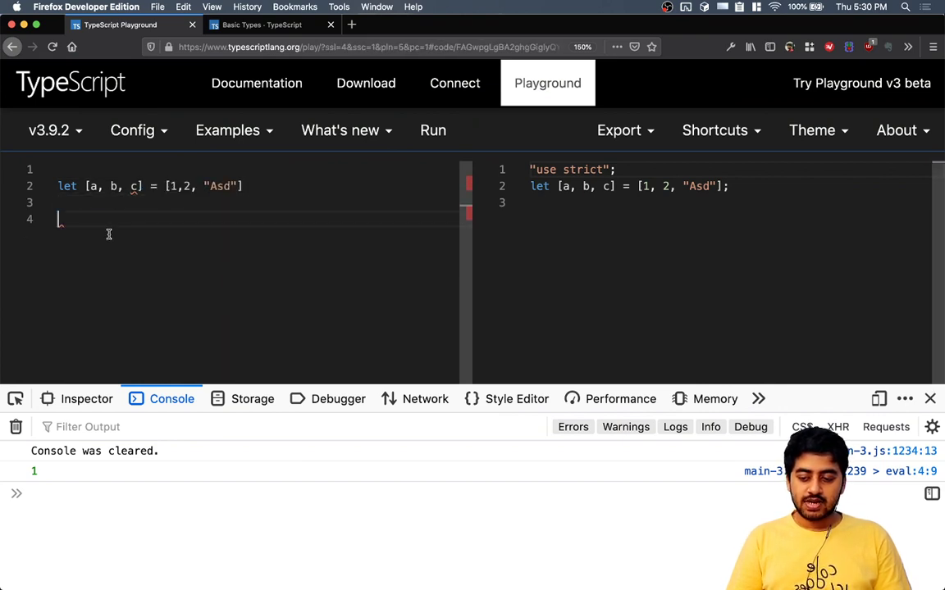
type("console.log(")
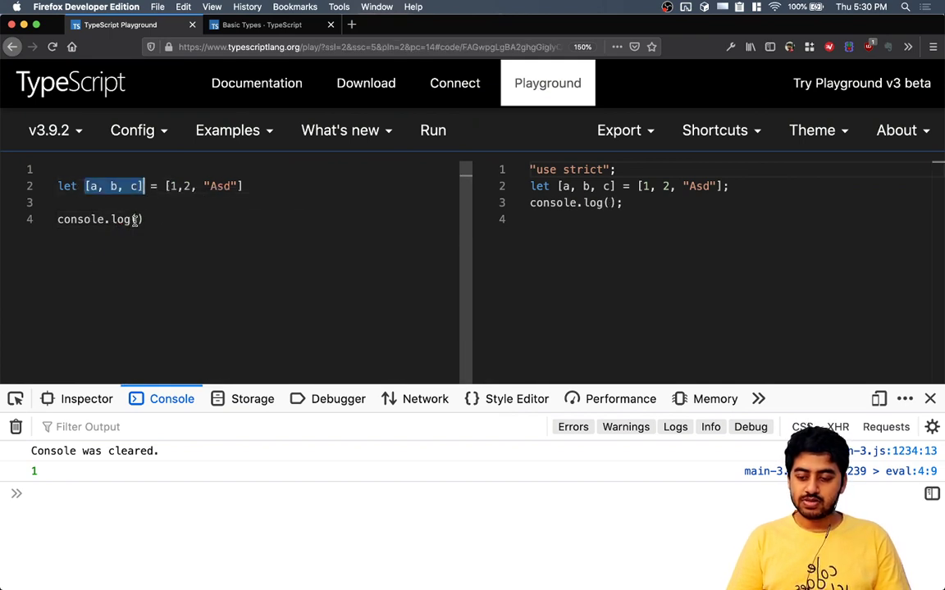
type("[a, b, c]")
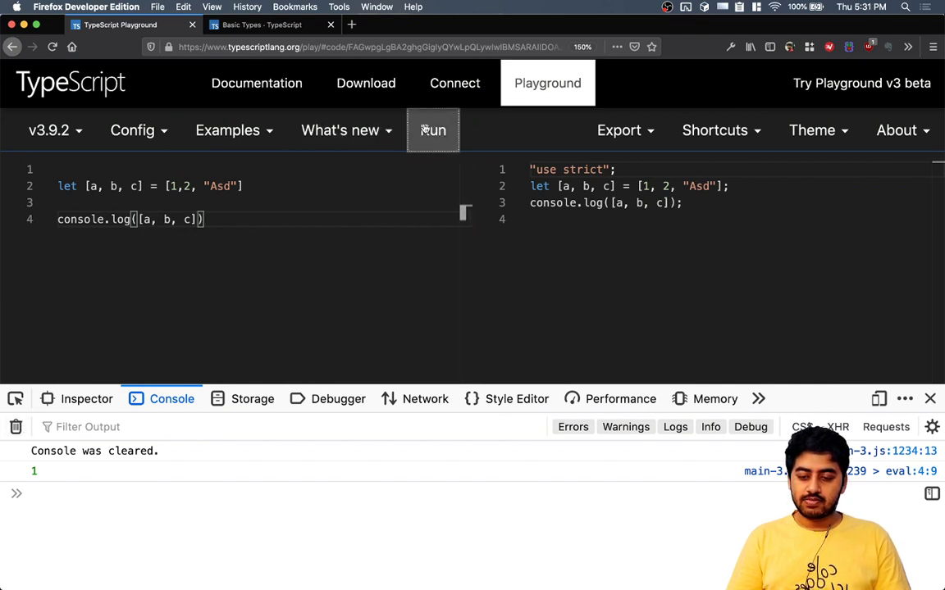
left_click(432, 130)
type("let")
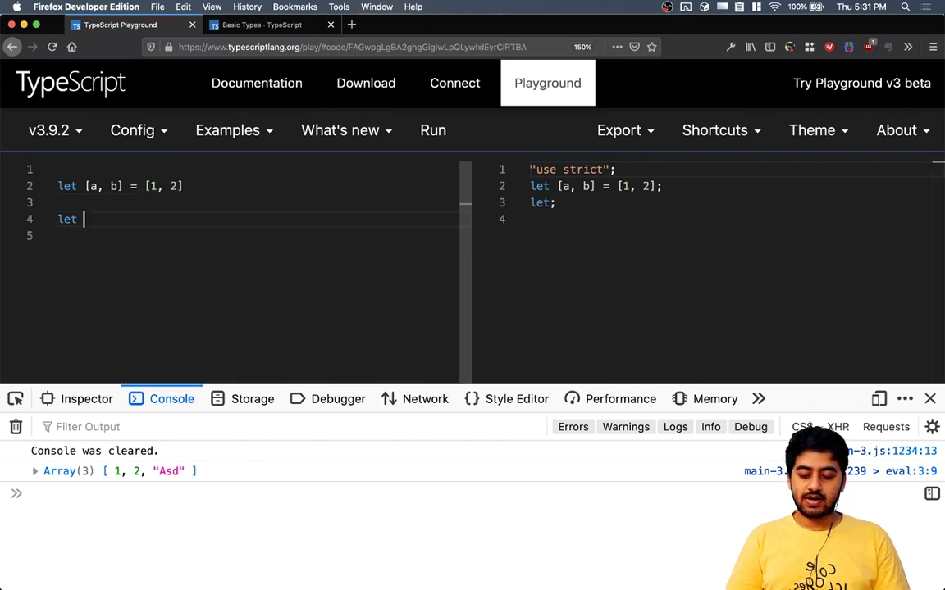
Write let [b, a] = [a,b] and select '[a, b] = [1, 2]' in the first declaration.
type("[b, a]")
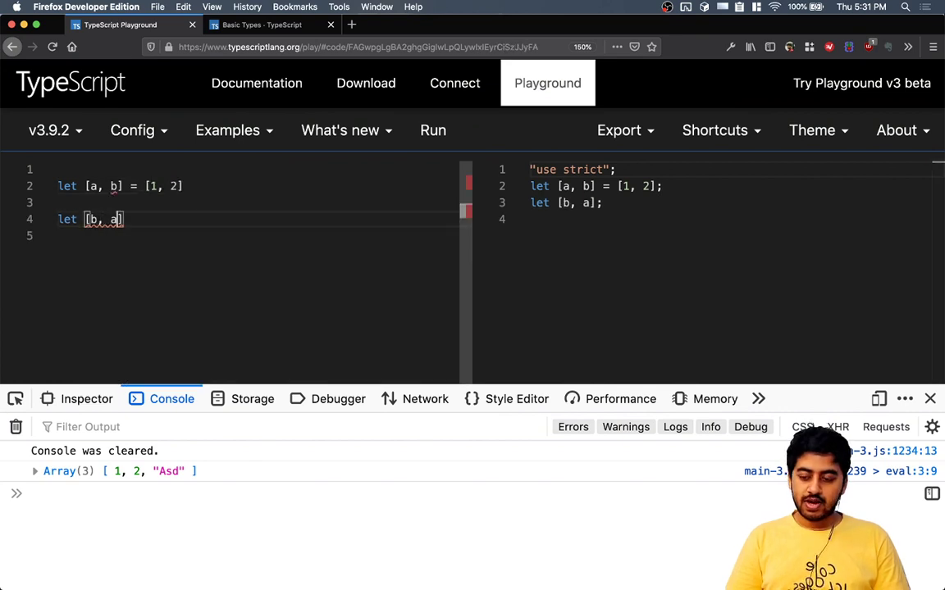
type("=")
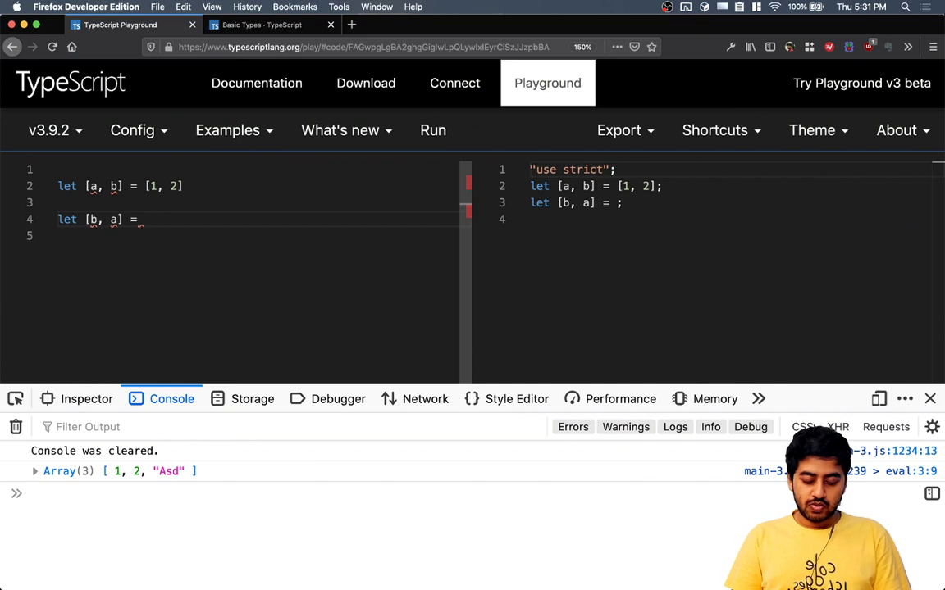
type("[a,b]")
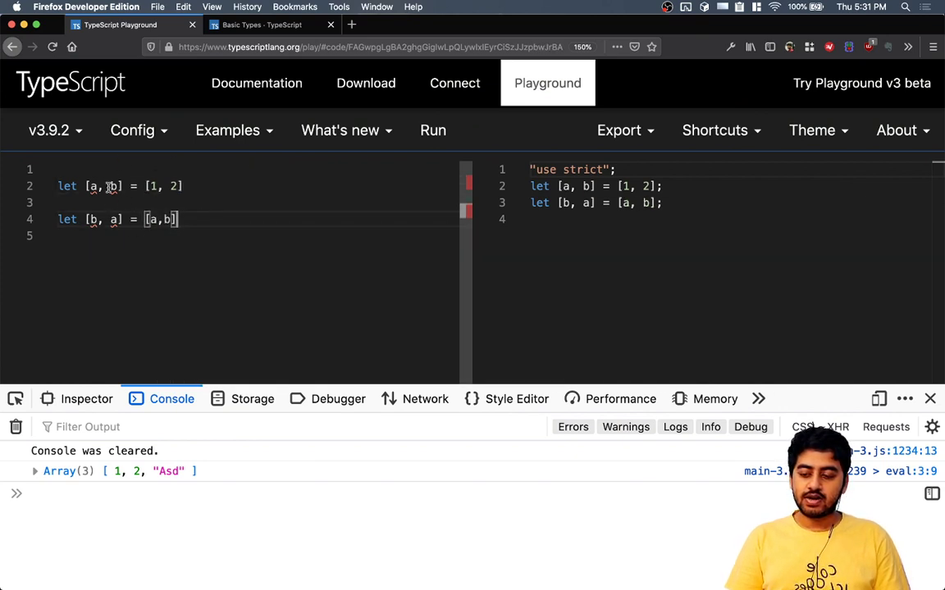
double_click(101, 187)
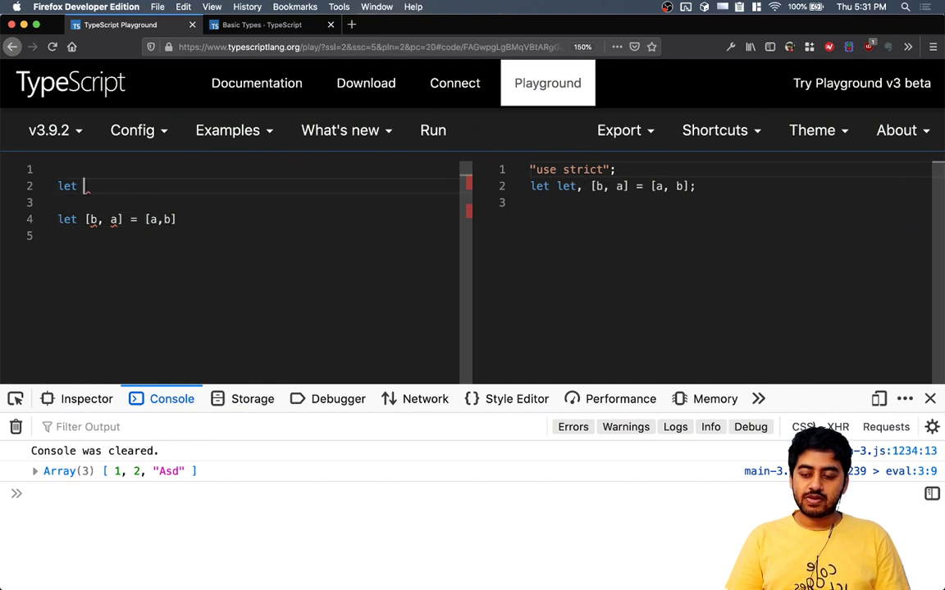
Set a = 123 and b = "ASd", swap with [b, a] = [a, b], and log b.
type("a")
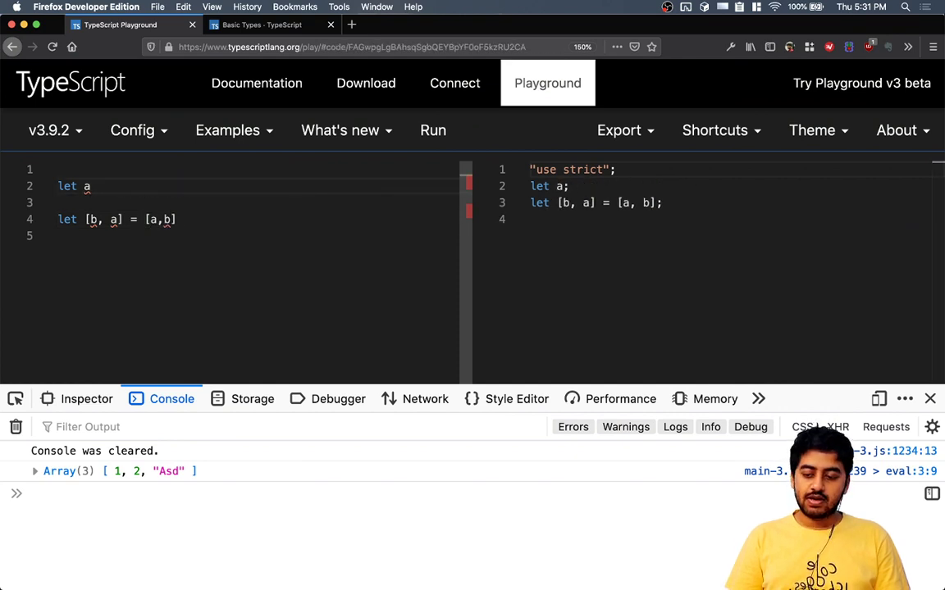
type("= 123")
left_click(254, 203)
type("let b =")
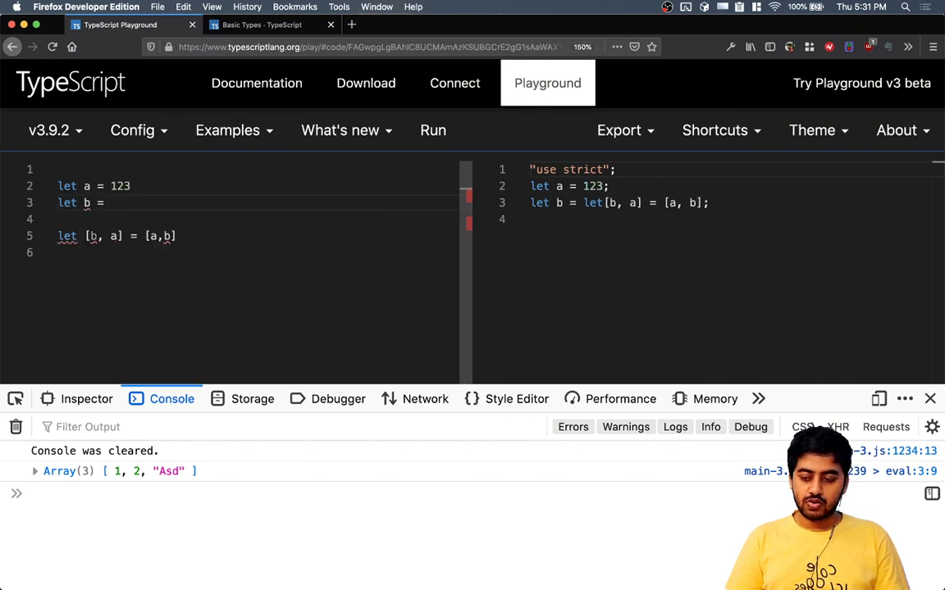
type("468;")
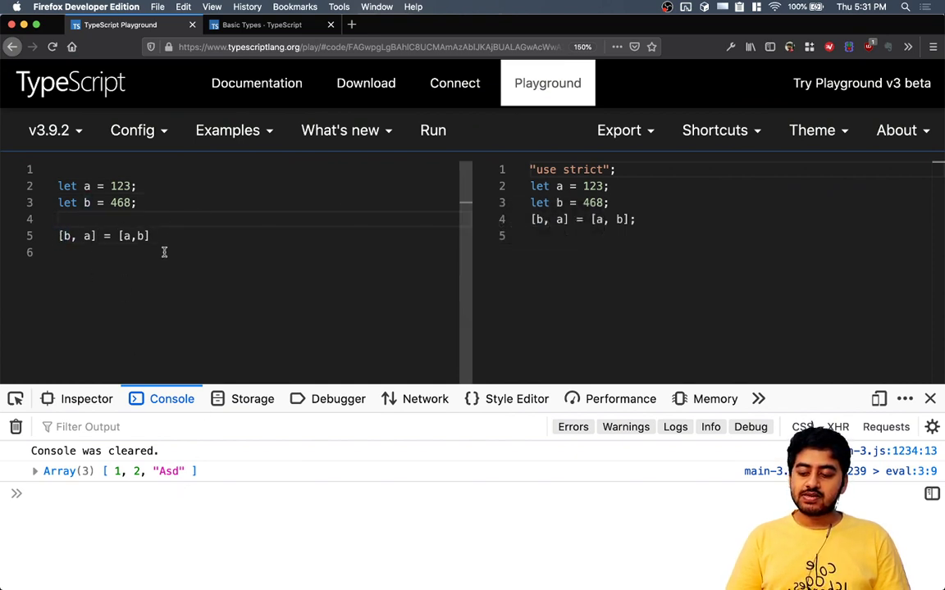
type("console.log")
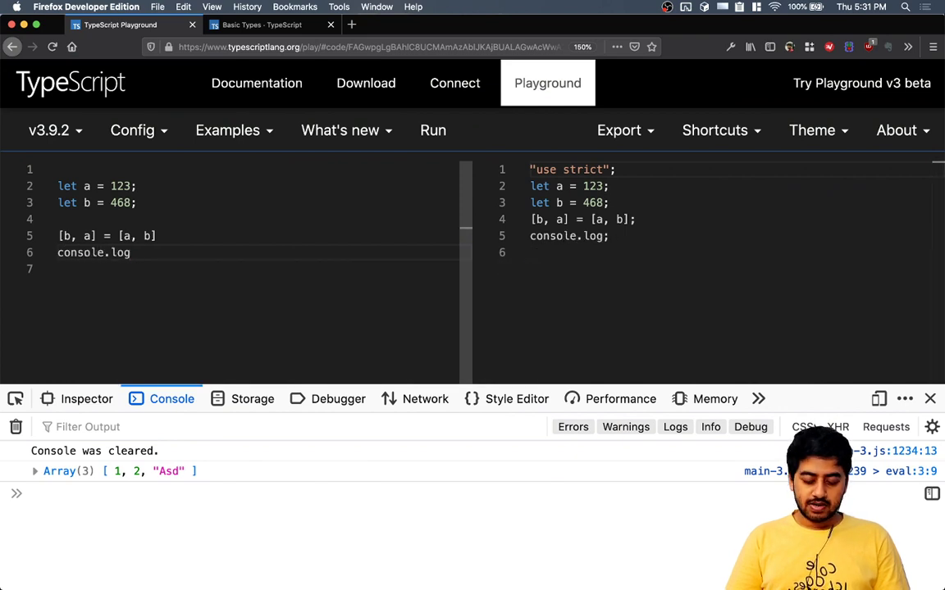
type("(b)")
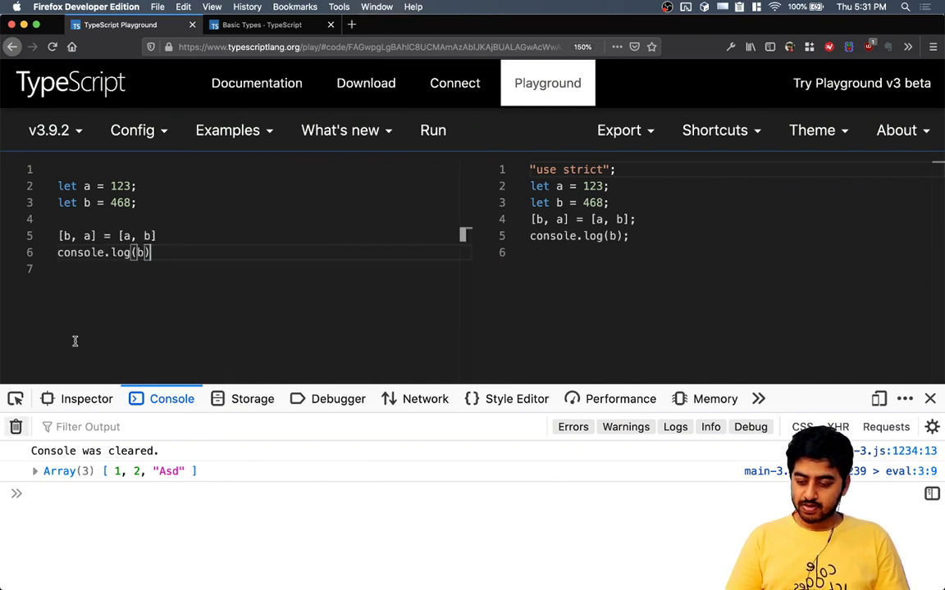
type("\"ASd\"")
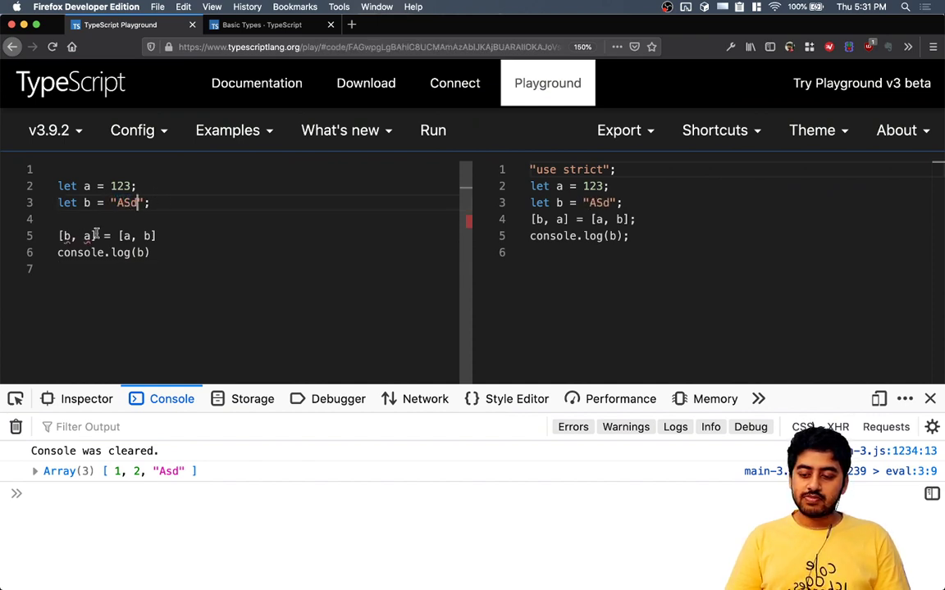
Change b's value from "ASd" to 245, run the code, then empty the editor.
double_click(127, 202)
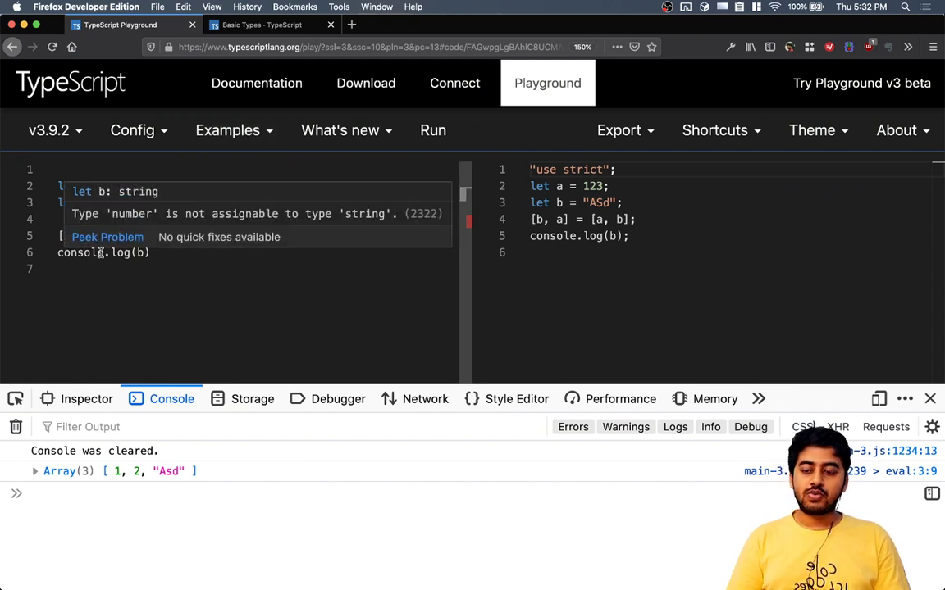
type("\"\"")
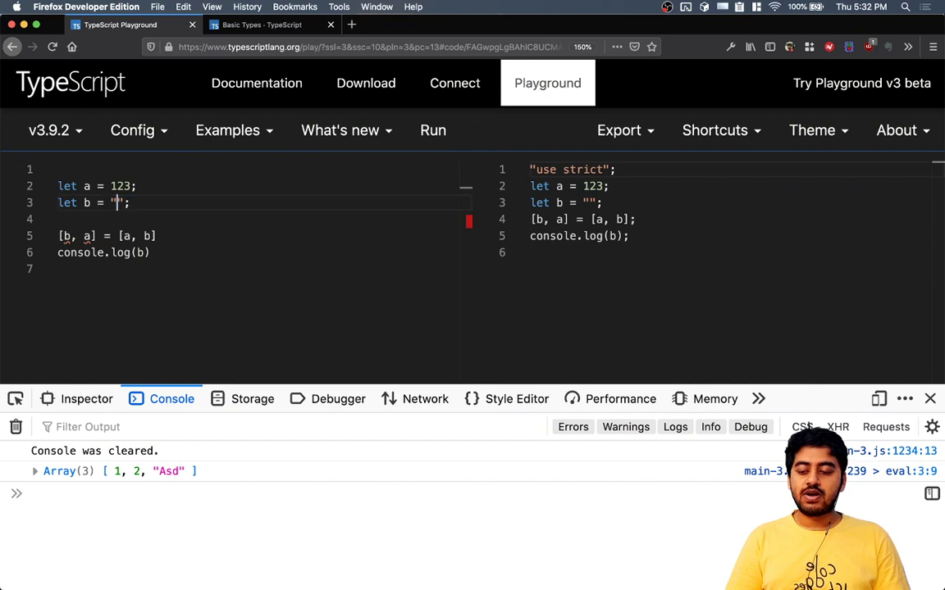
type("245")
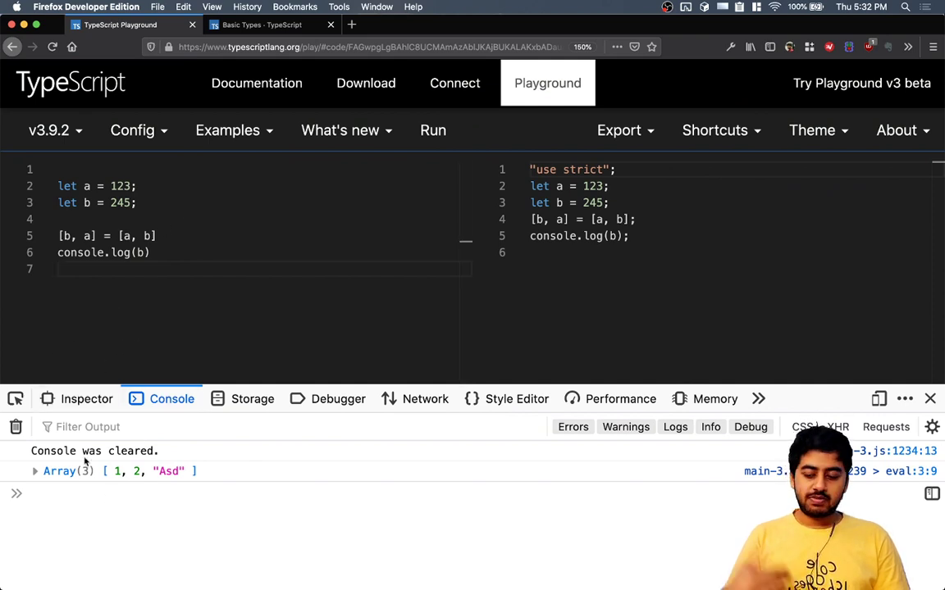
left_click(432, 129)
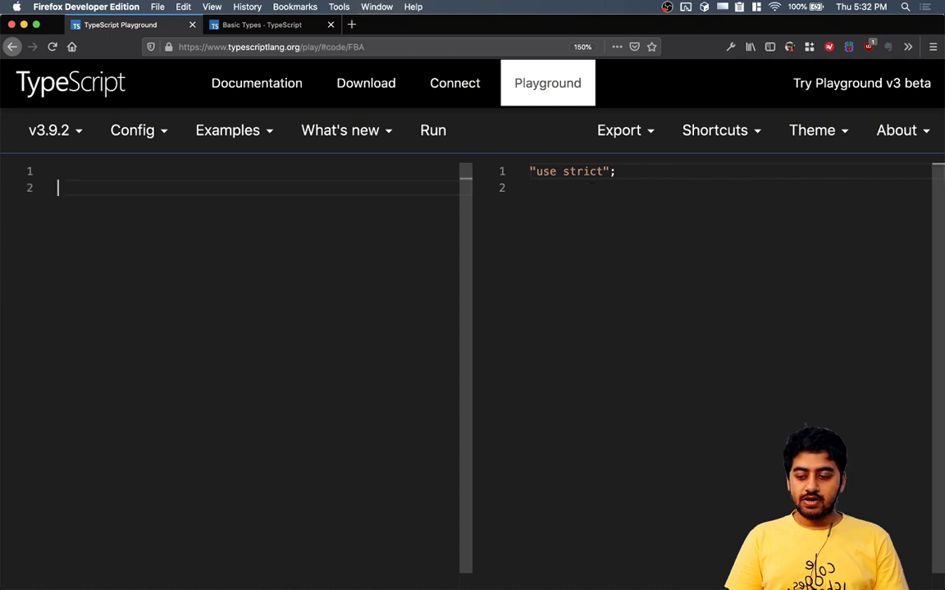
Type let tup: [number, string, boolean, number]; with autocomplete help.
type("let tup")
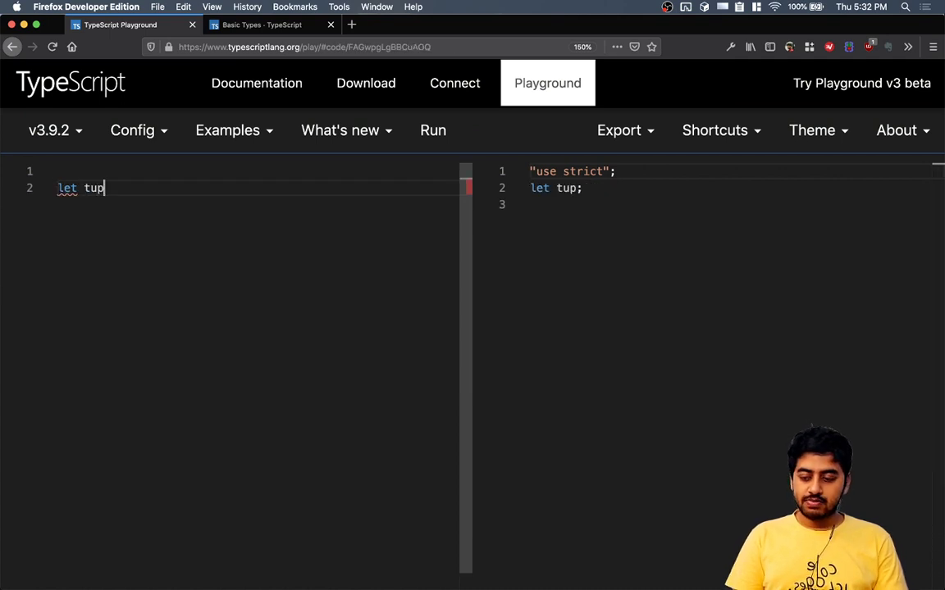
type(": [n")
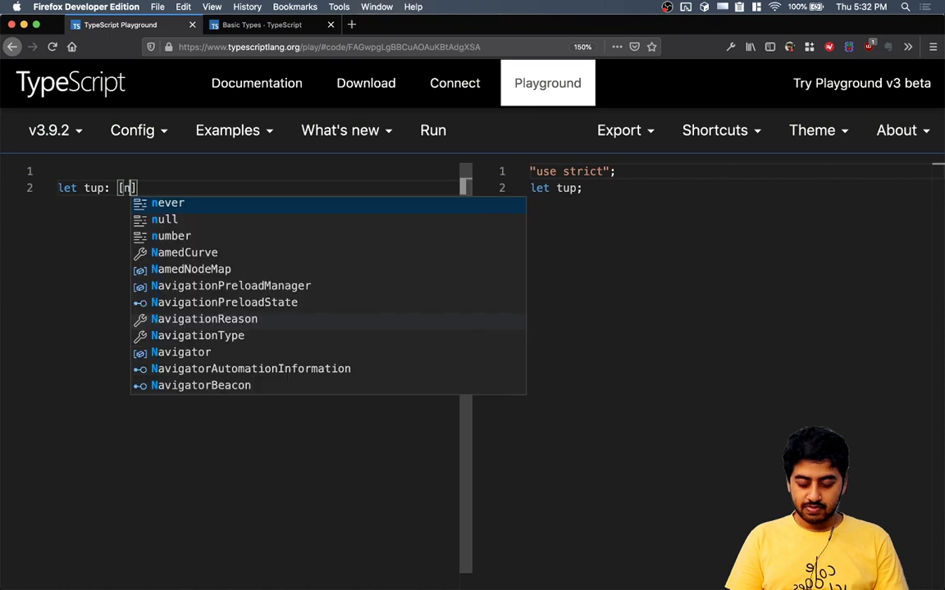
type("number, string,")
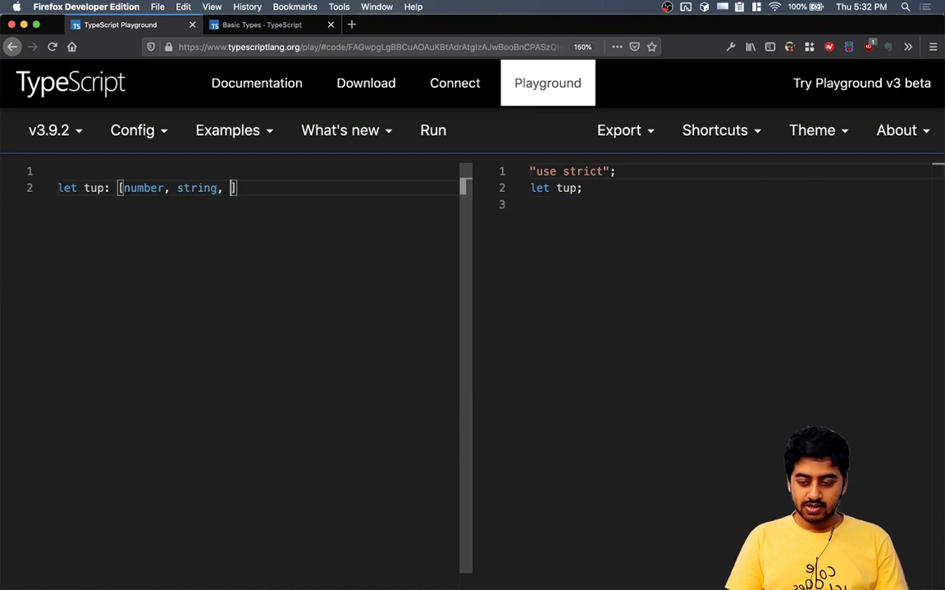
type("boolean, number")
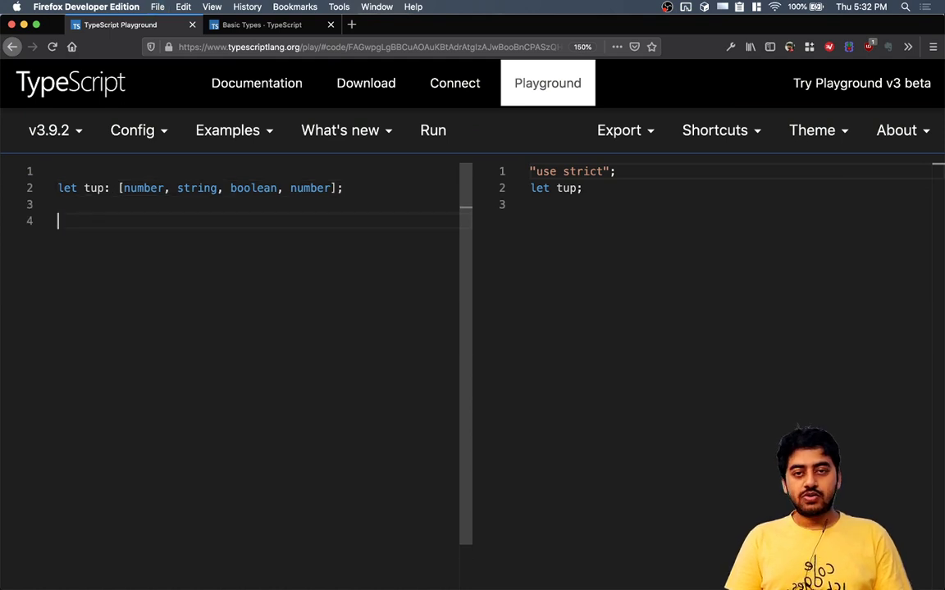
Write tup = [2455, "adgda", true, 346] on line 4.
type("tup")
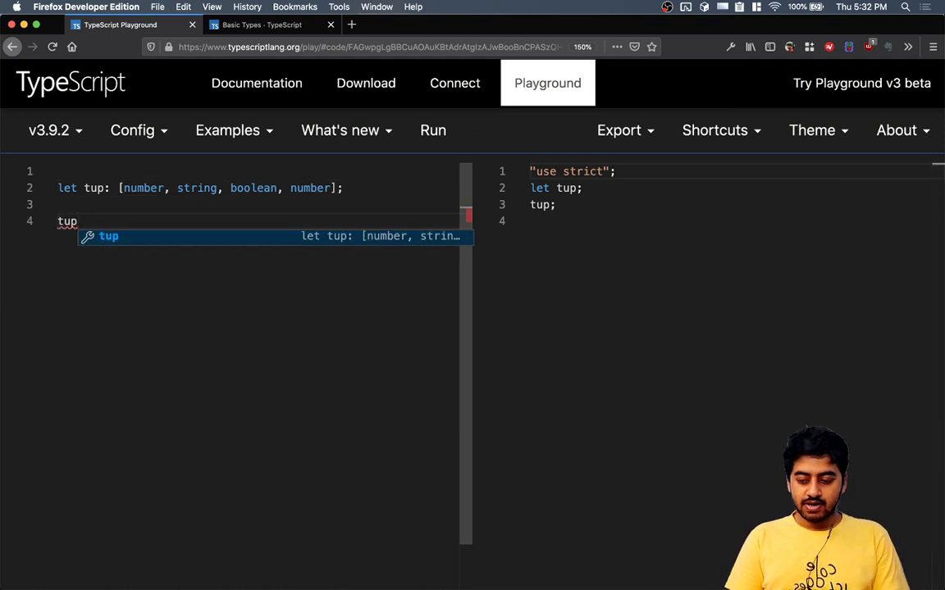
type("= []")
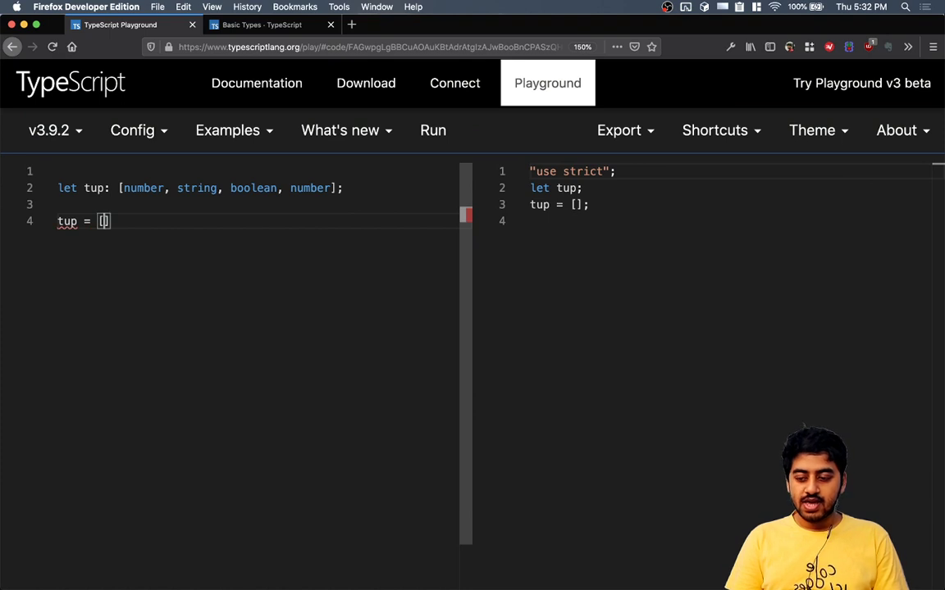
type("2455,")
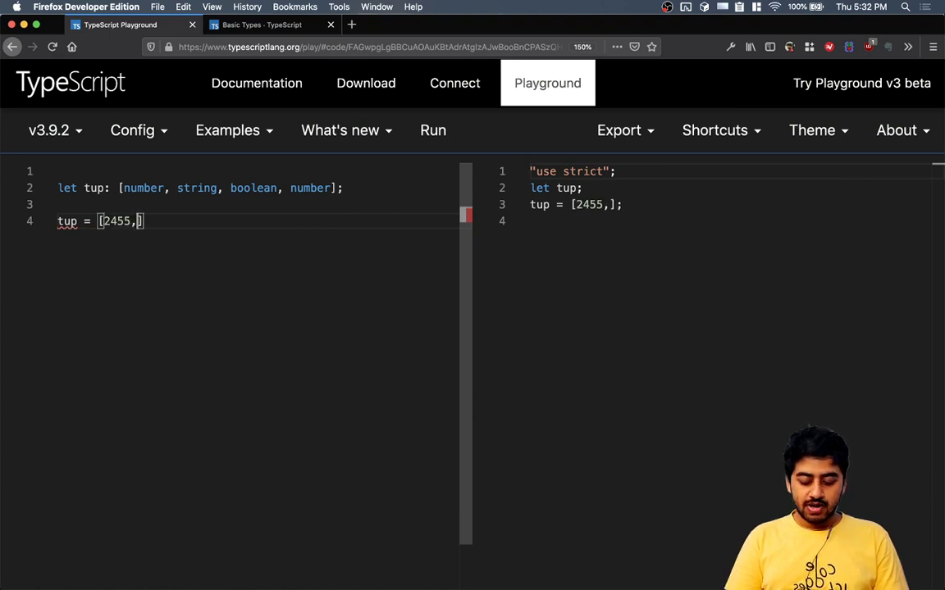
type("\"adgda\"")
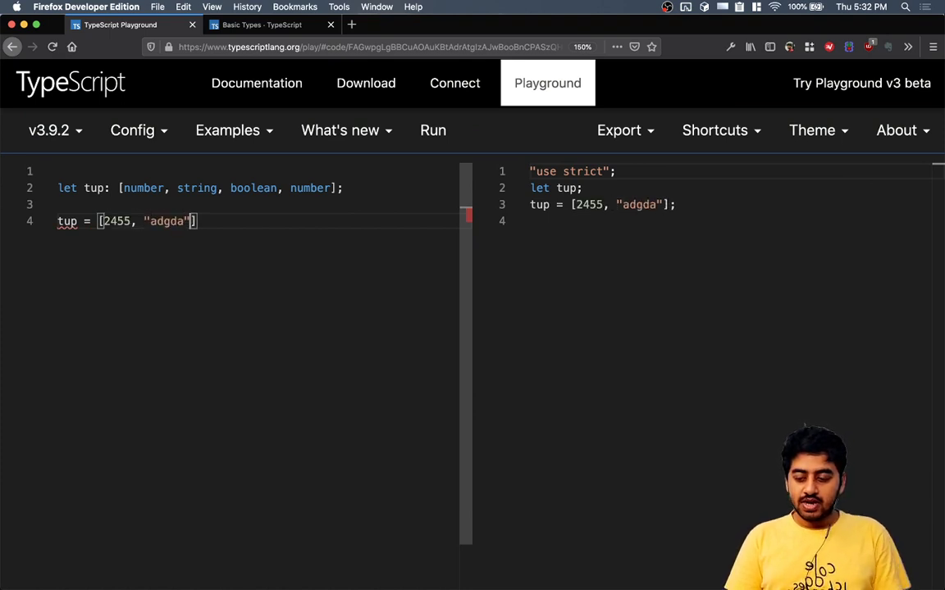
type(", true")
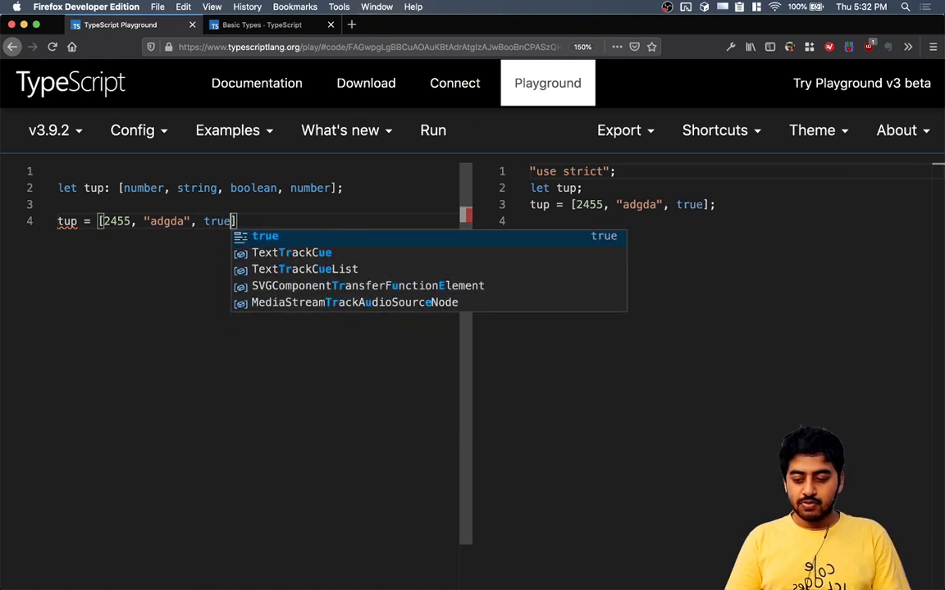
type(", 346")
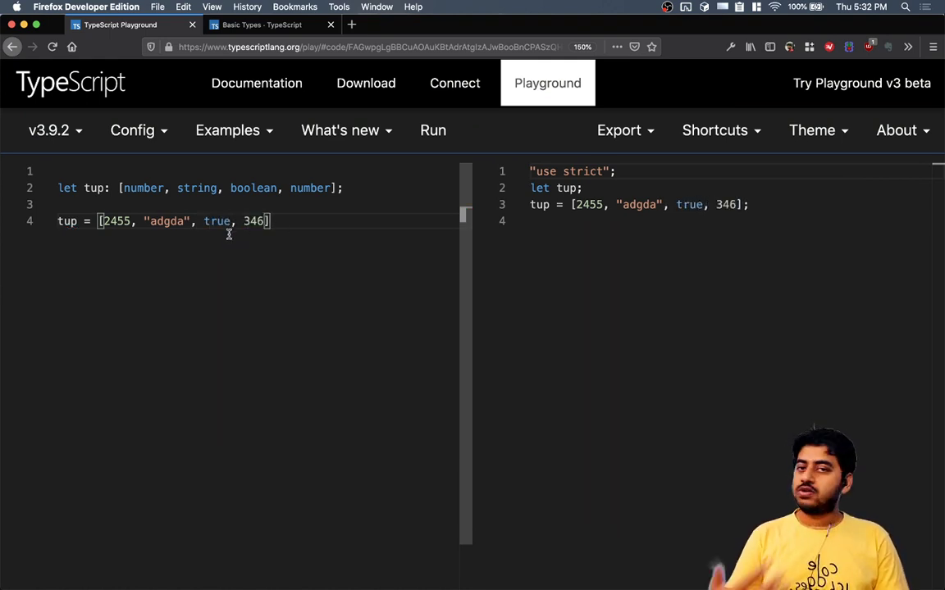
Replace 2455 with "SDg" to show the type error, then with 123.
type("\"SDg\"")
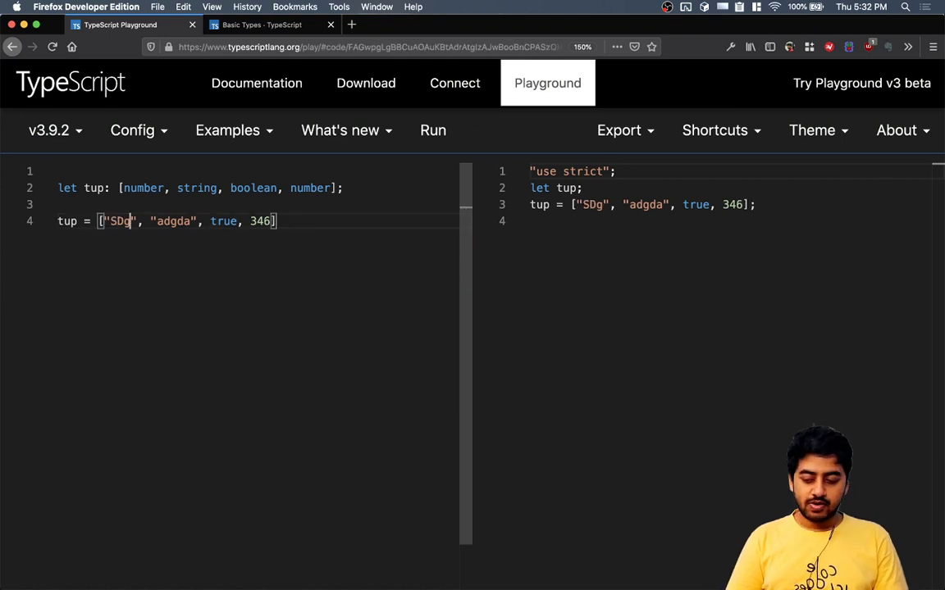
mouse_move(119, 221)
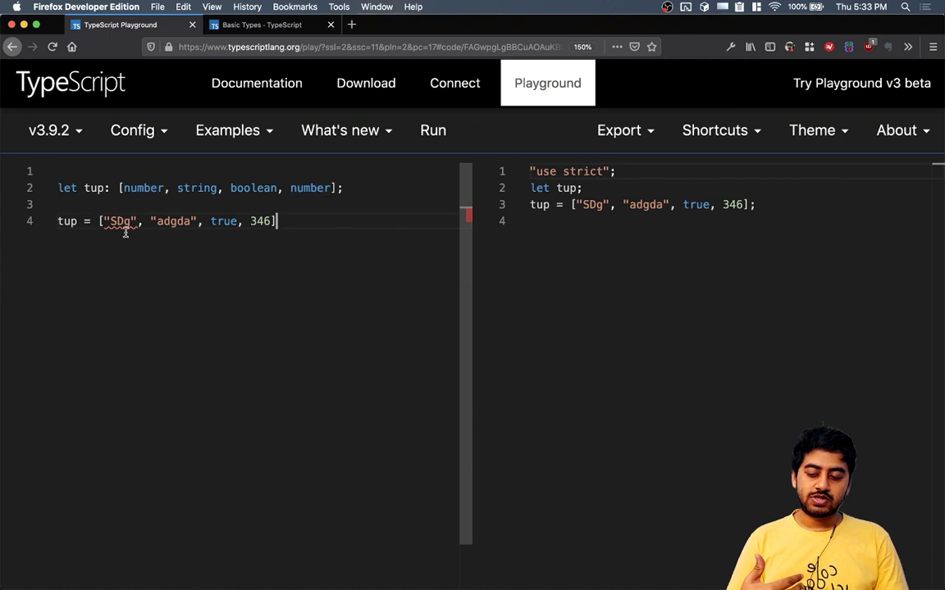
type("123")
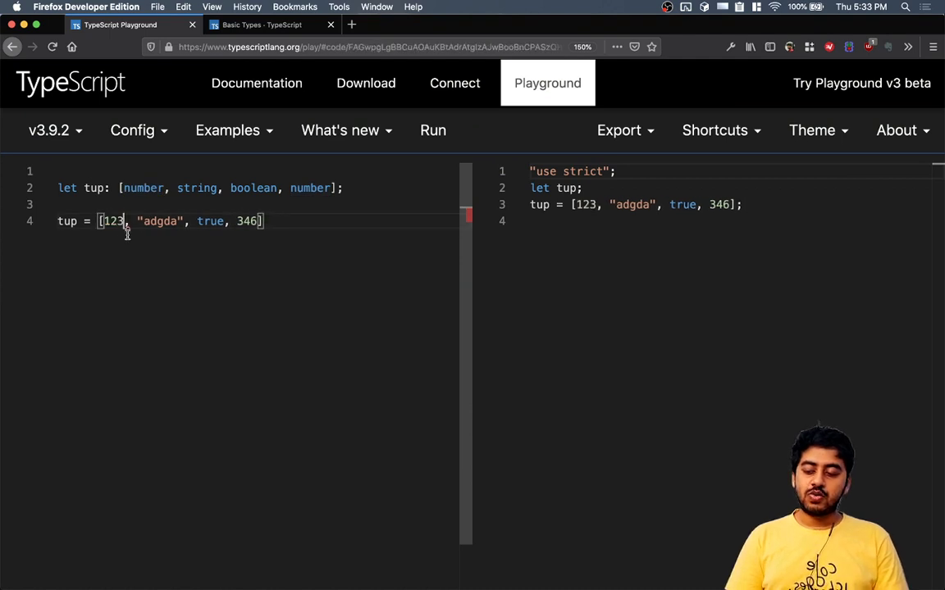